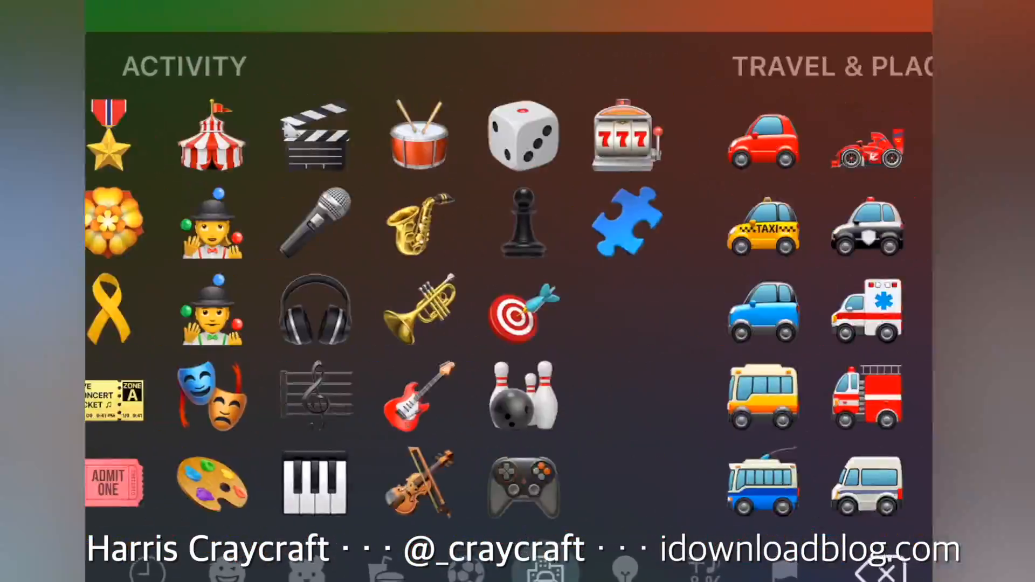
- Launch Smojis – The Emoji Keyboard from its App Store page and scroll its settings
left_click(726, 517)
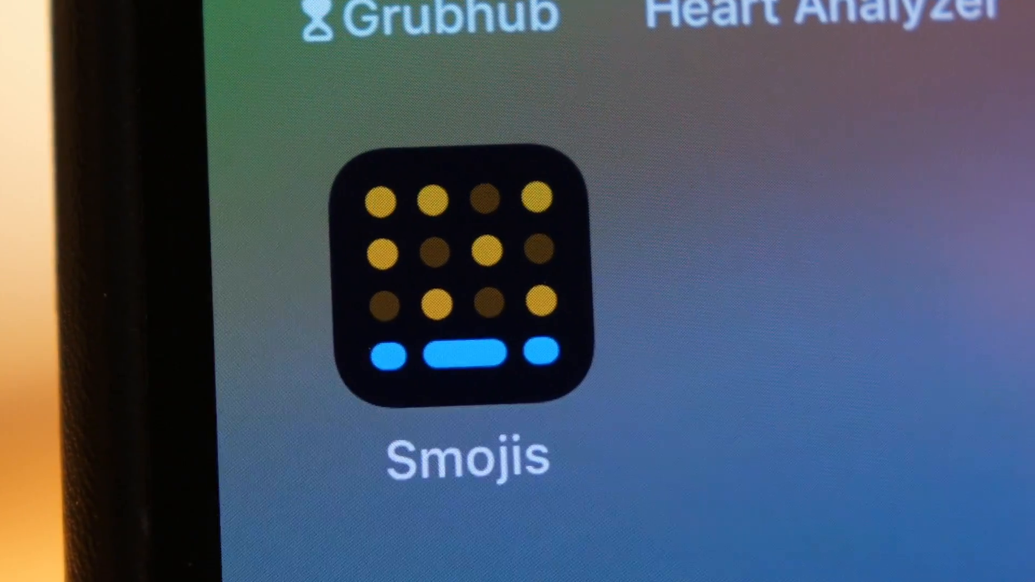
left_click(464, 277)
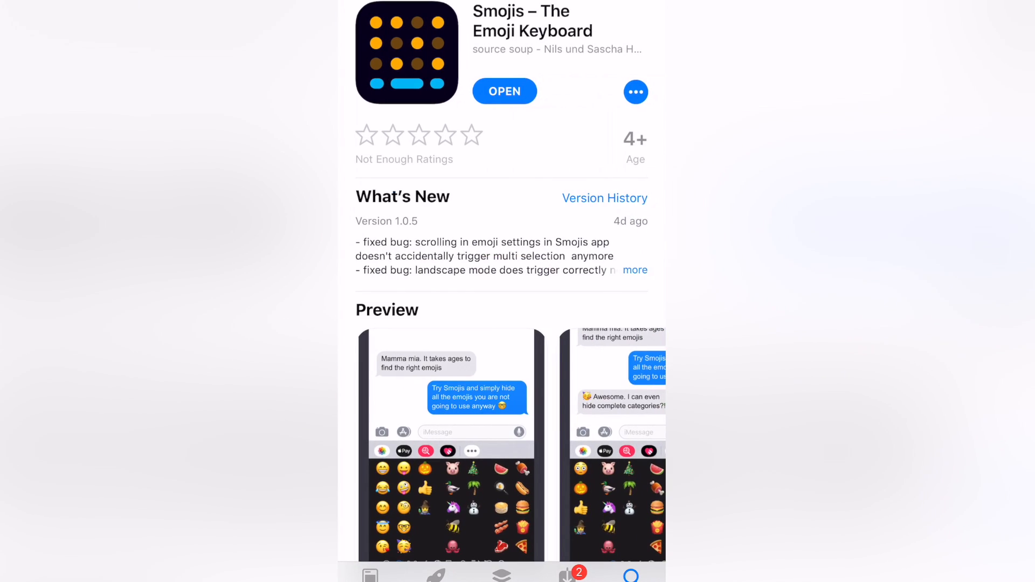
scroll("down", 3)
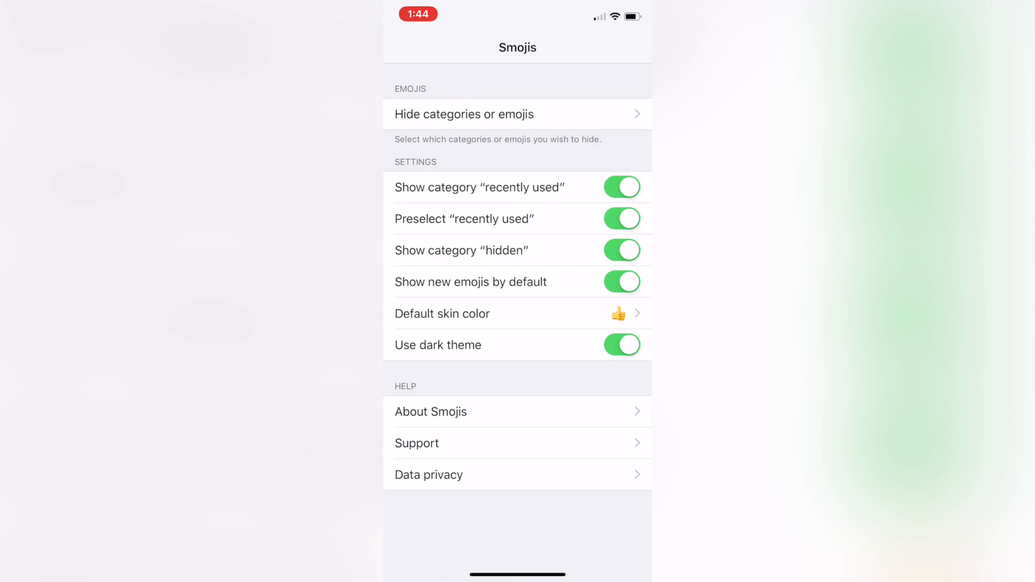
- Turn off the hidden-emoji category, hide Smileys & People, and return to main settings
left_click(621, 250)
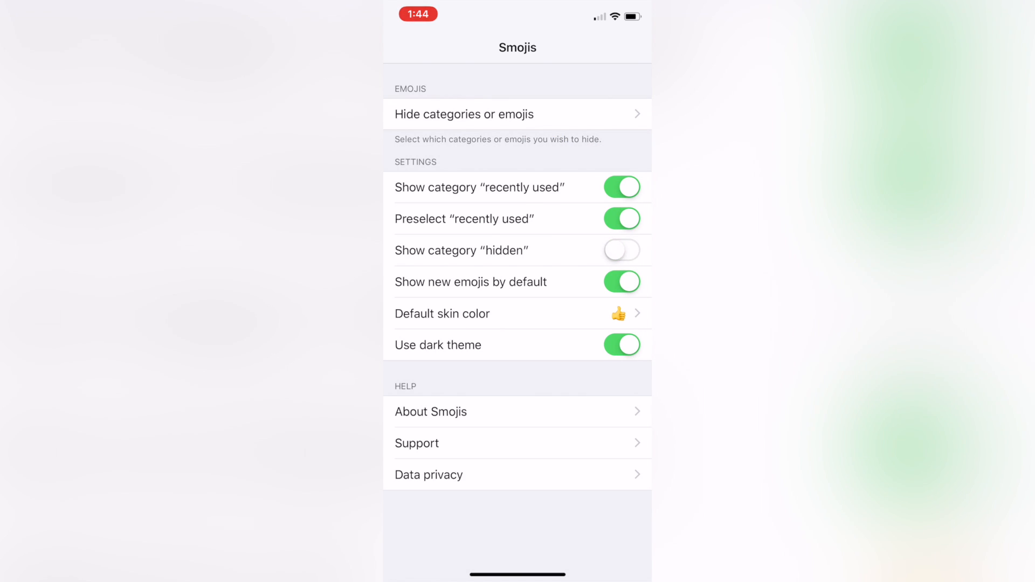
left_click(465, 113)
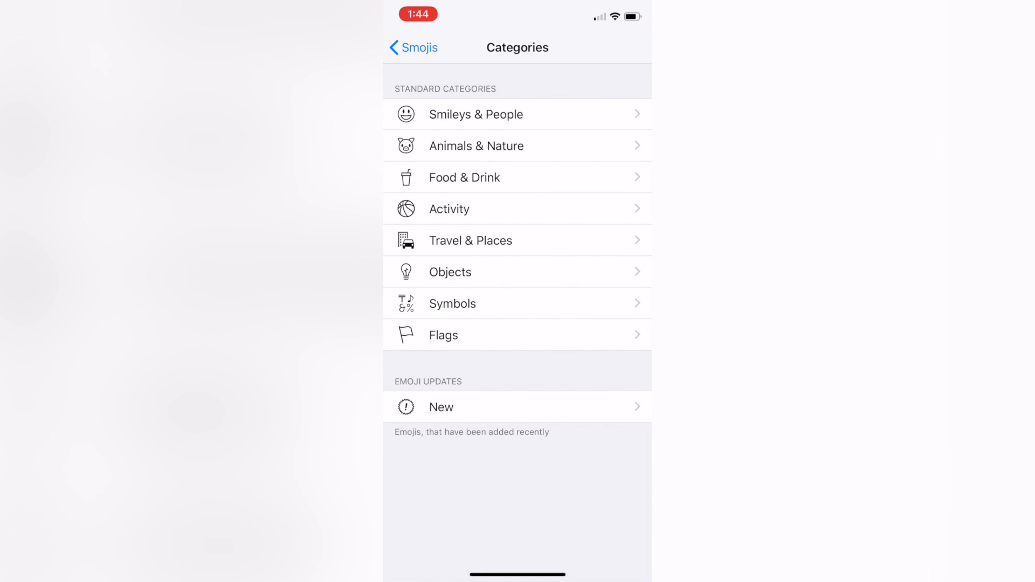
left_click(474, 113)
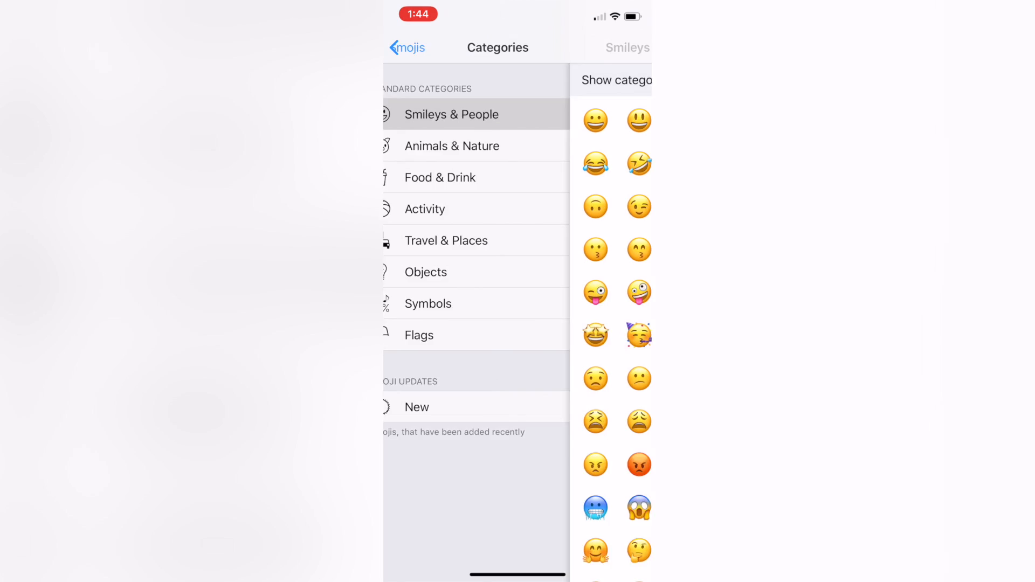
left_click(451, 114)
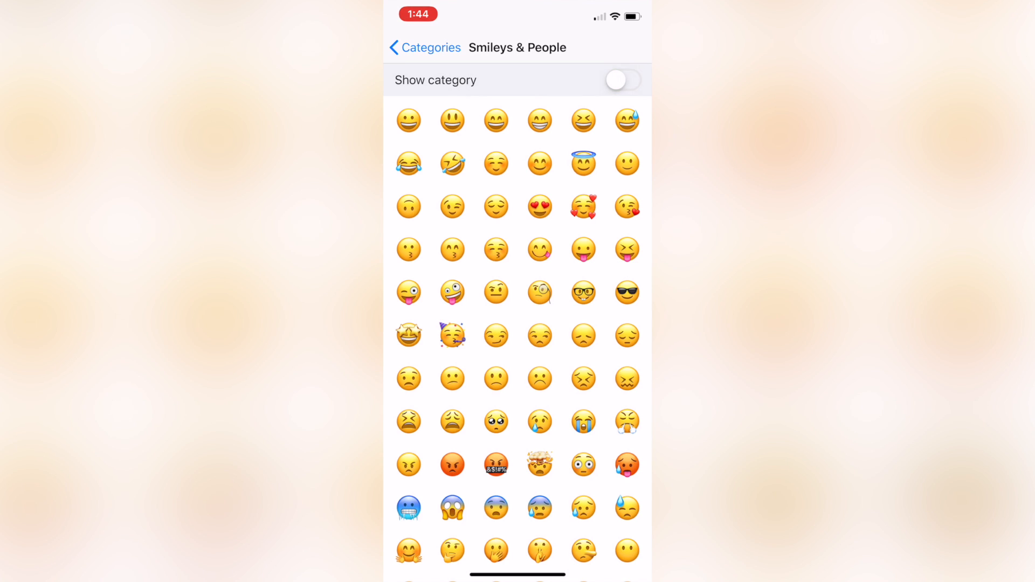
left_click(621, 80)
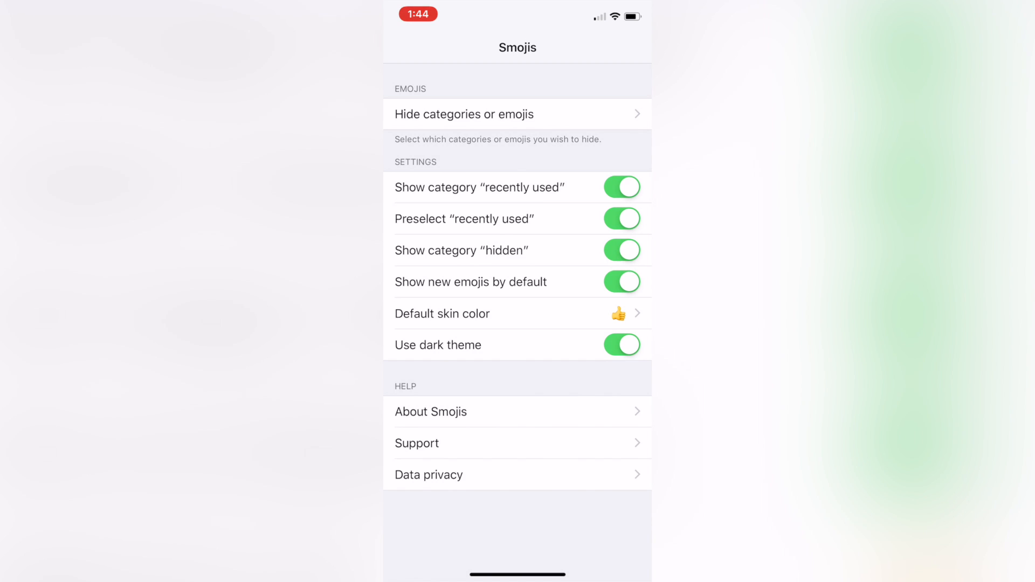
- Leave Smojis and go back to the phone's home screen
left_click(518, 115)
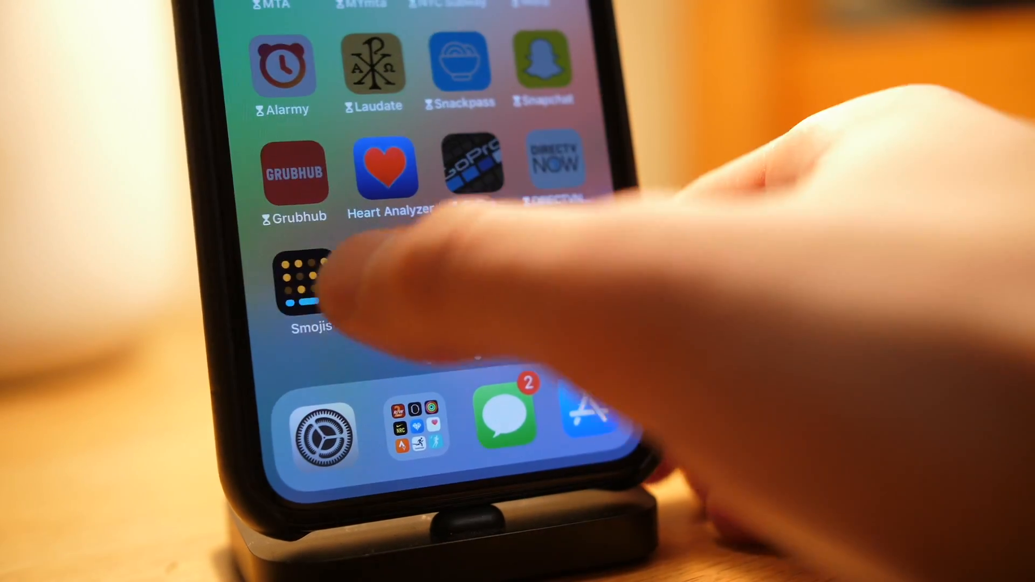
- Browse the Smojis keyboard's ghost tab, then the flags, smileys and flags categories
left_click(303, 284)
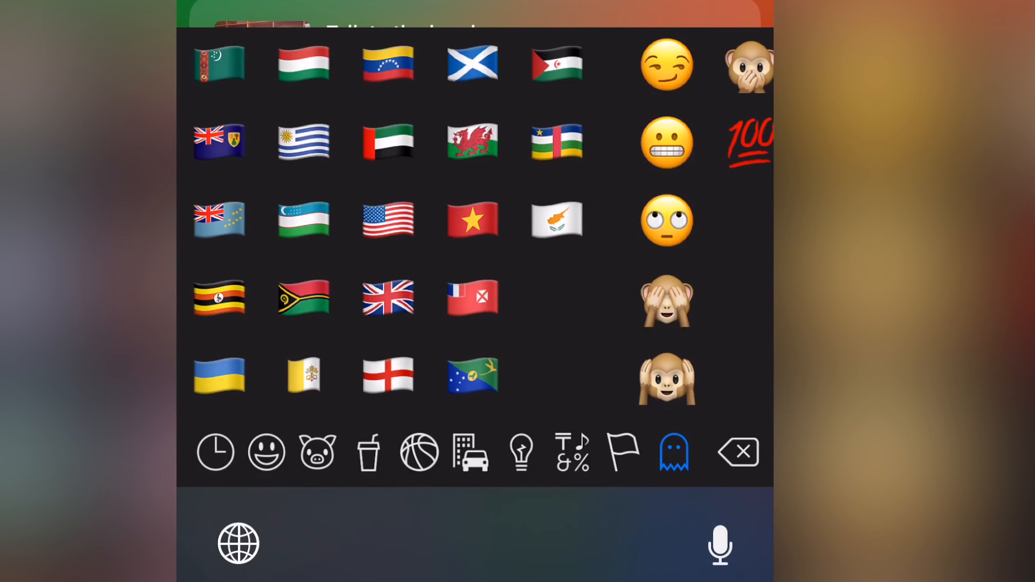
left_click(621, 452)
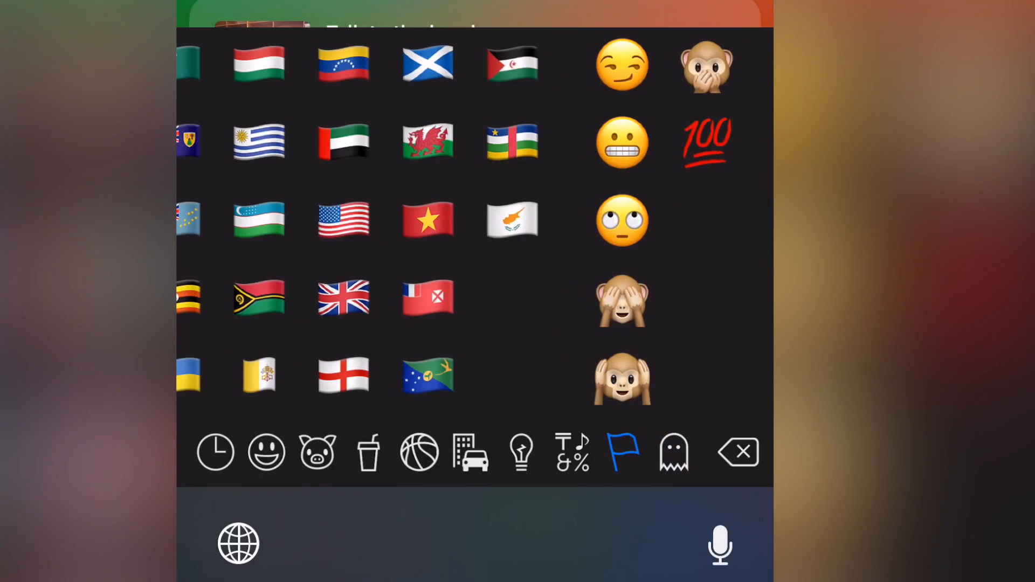
left_click(267, 452)
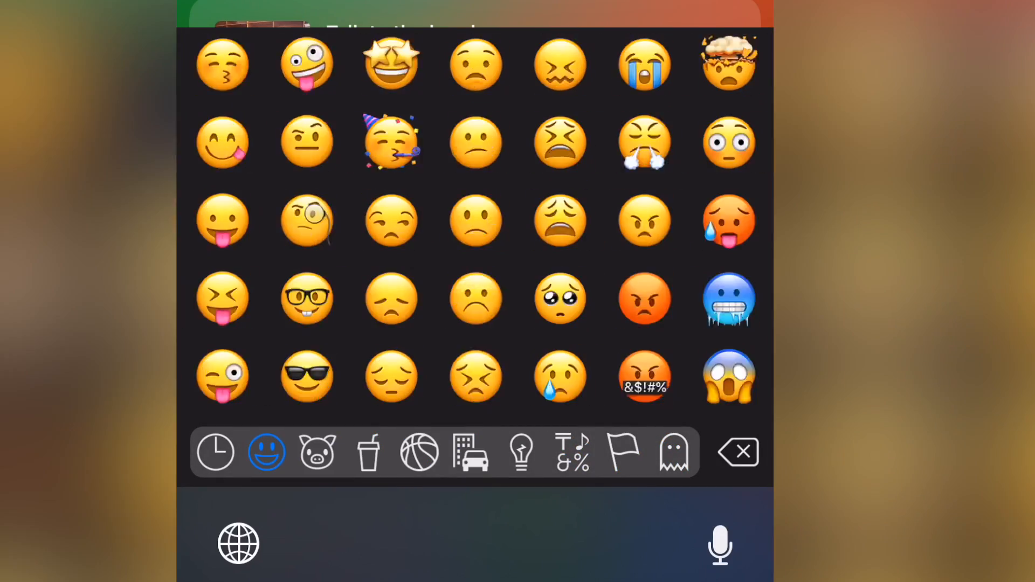
left_click(622, 452)
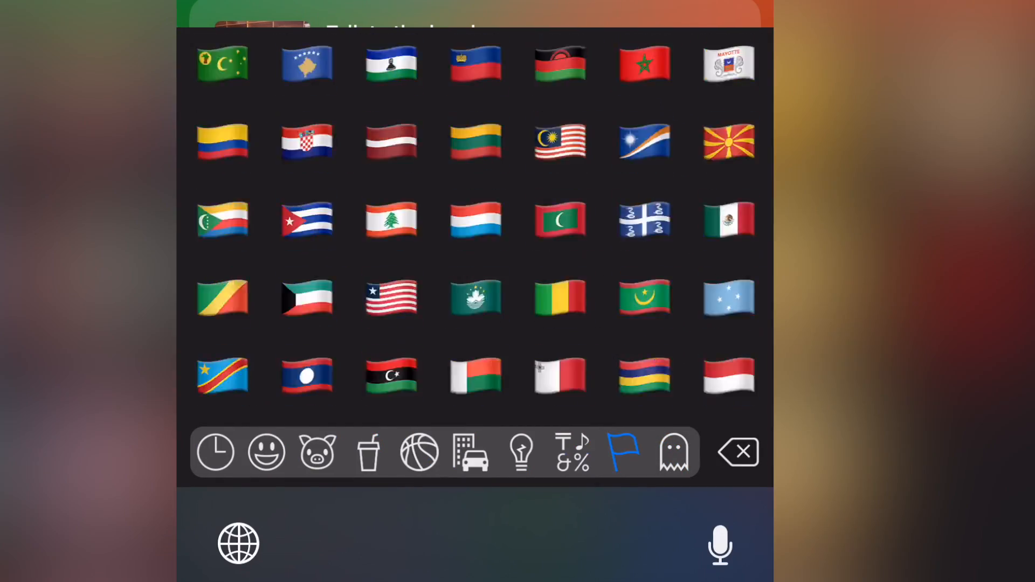
left_click(214, 452)
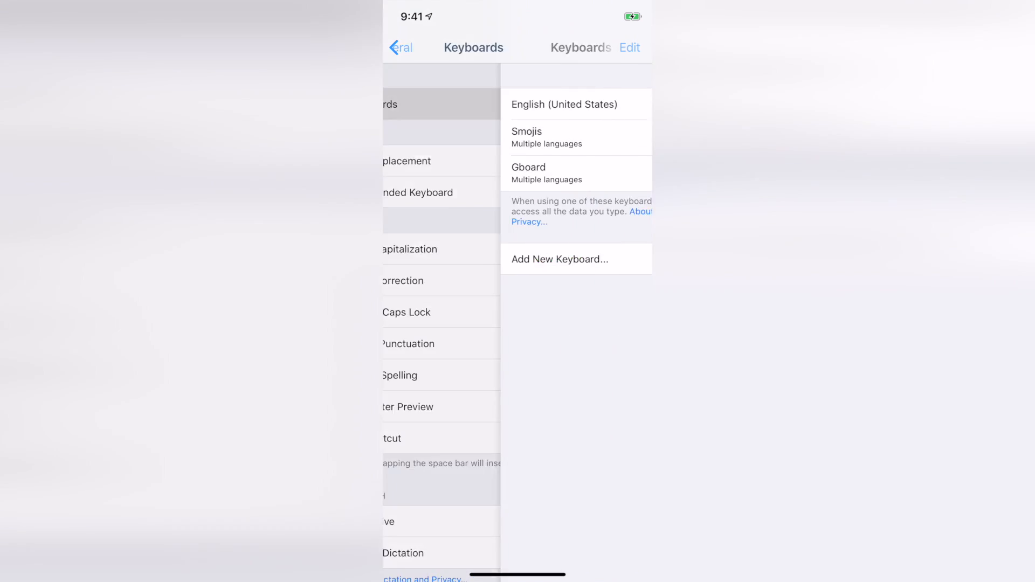
- Add Smojis under Keyboards > Add New Keyboard and enable Allow Full Access
left_click(559, 259)
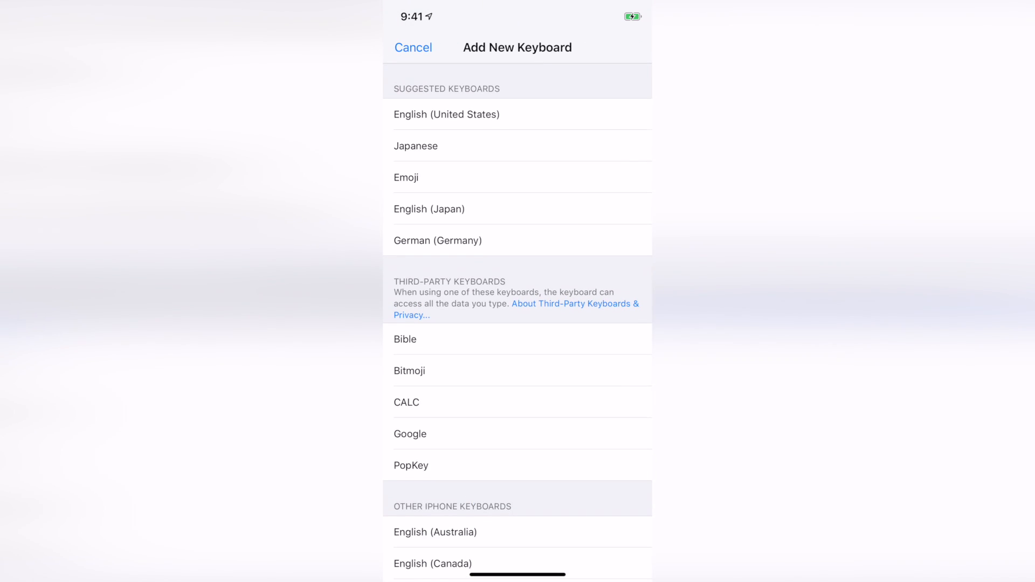
left_click(414, 47)
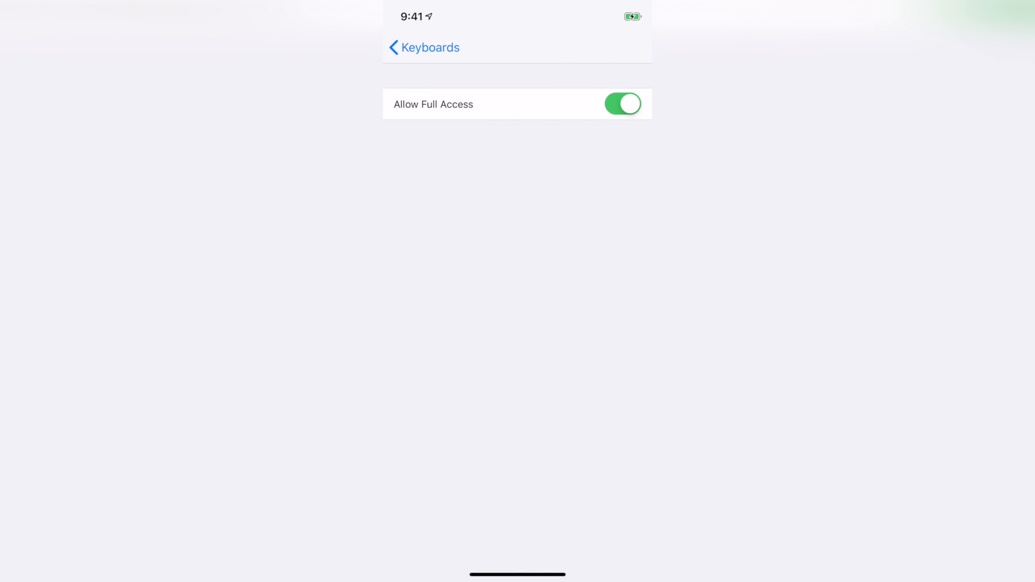
left_click(417, 47)
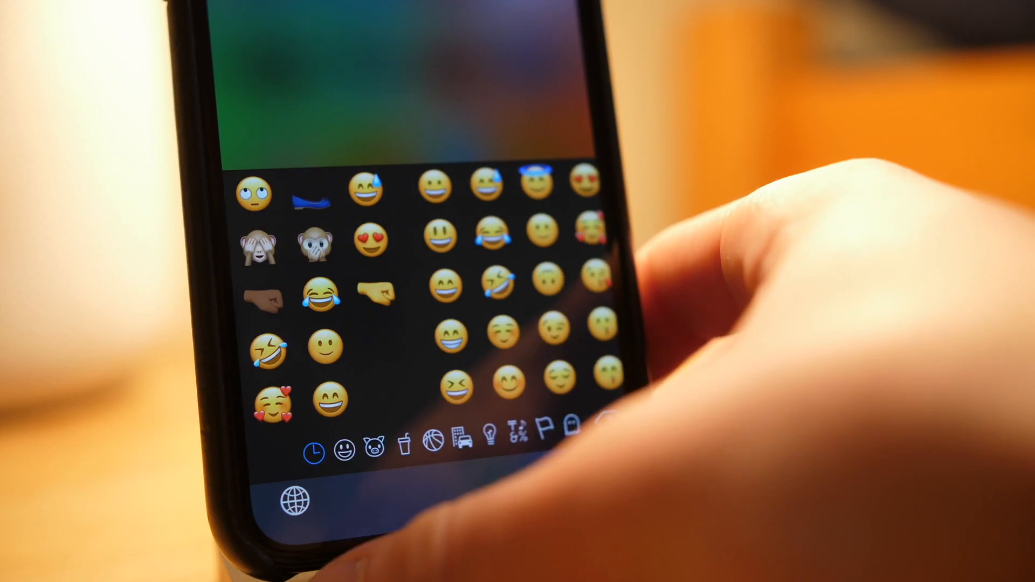
scroll("down", 3)
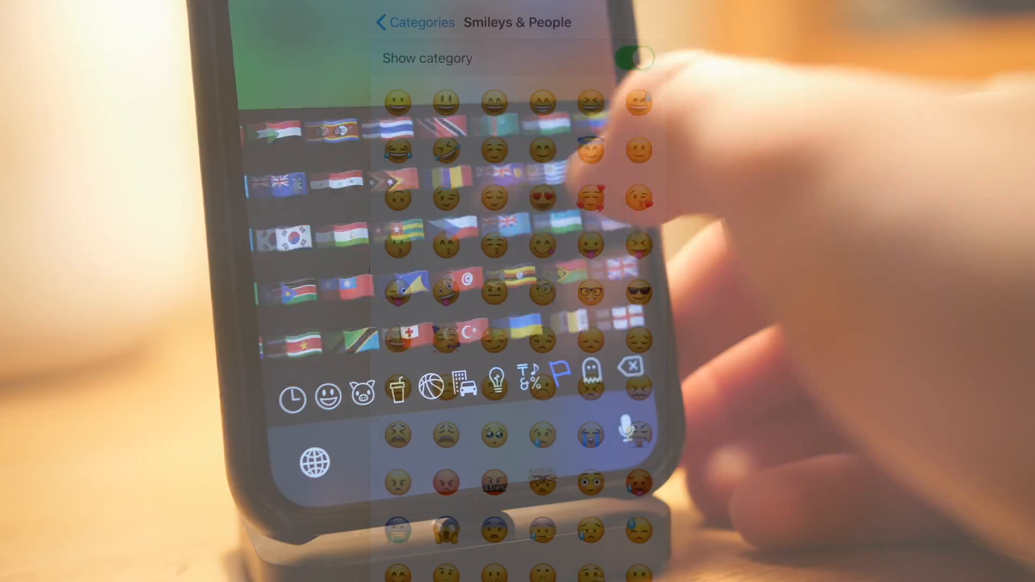
- Turn off Show category for Smileys & People, then open New under Emoji Updates
left_click(633, 58)
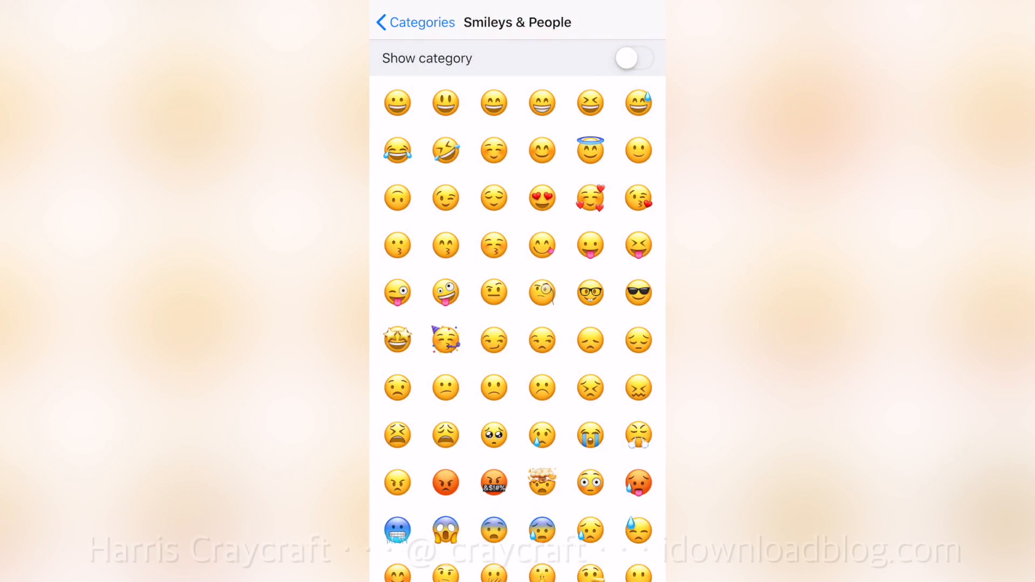
scroll("down", 3)
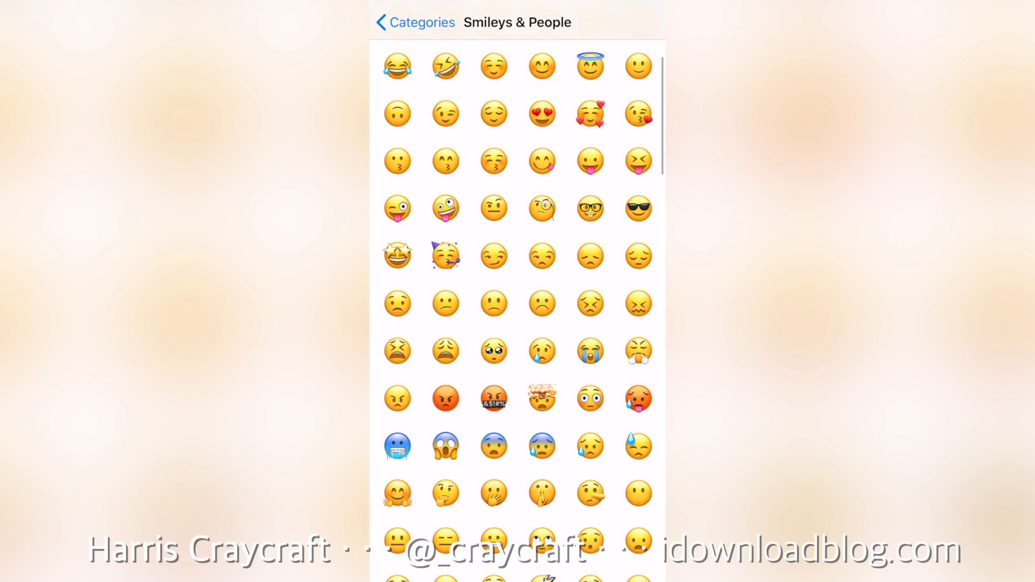
scroll("down", 3)
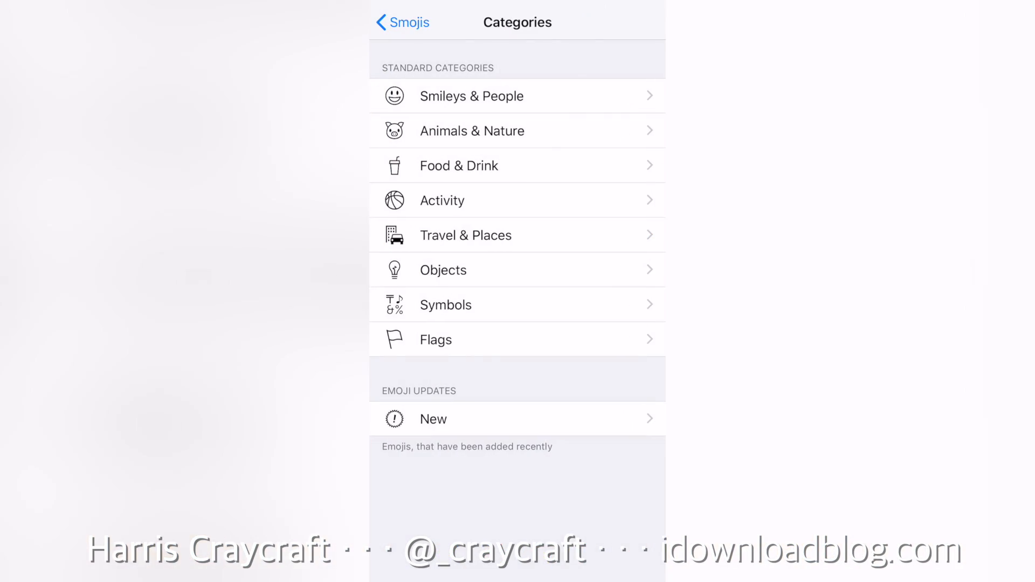
left_click(433, 419)
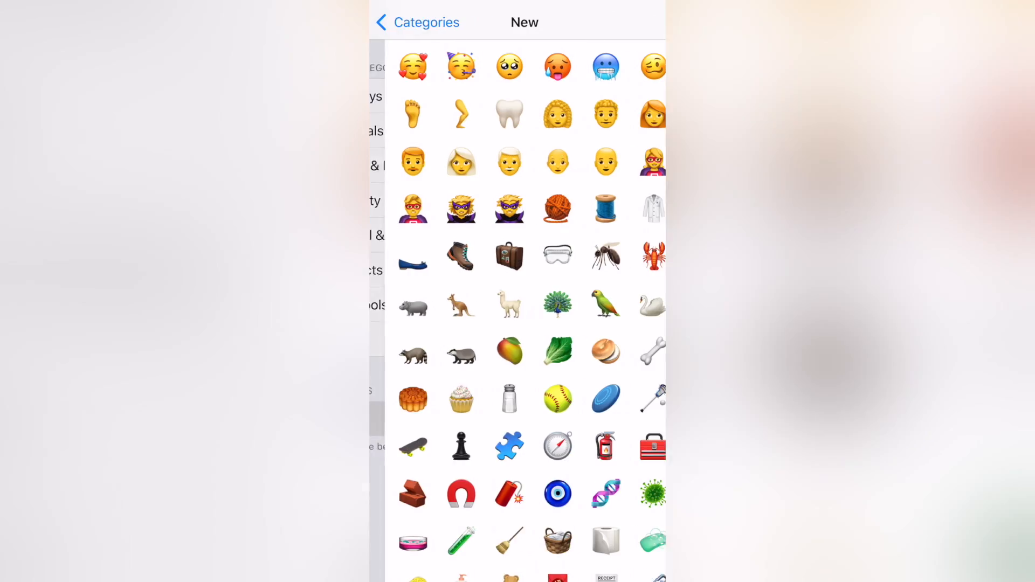